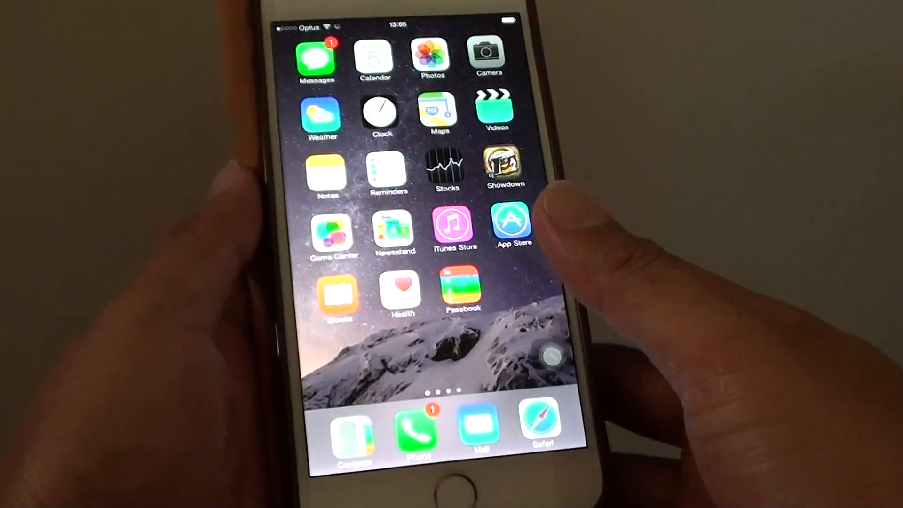
Launch Settings from the home screen and toggle Airplane Mode to reset connections.
{"action": "scroll", "scroll_direction": "left", "scroll_amount": 3}
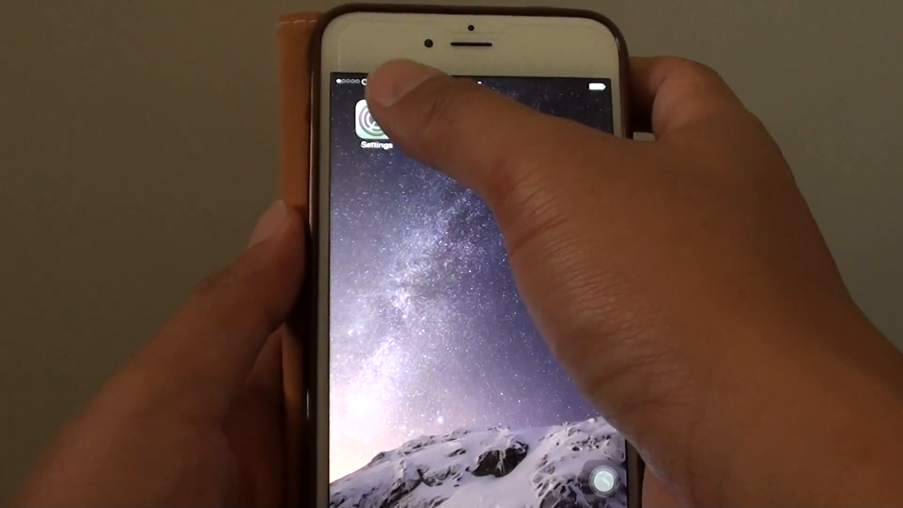
{"action": "left_click", "coordinate": [372, 122]}
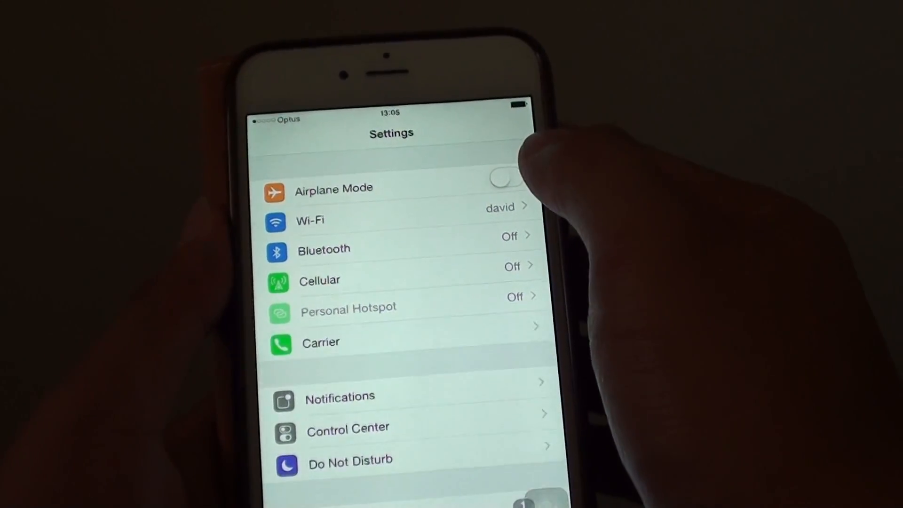
{"action": "left_click", "coordinate": [503, 178]}
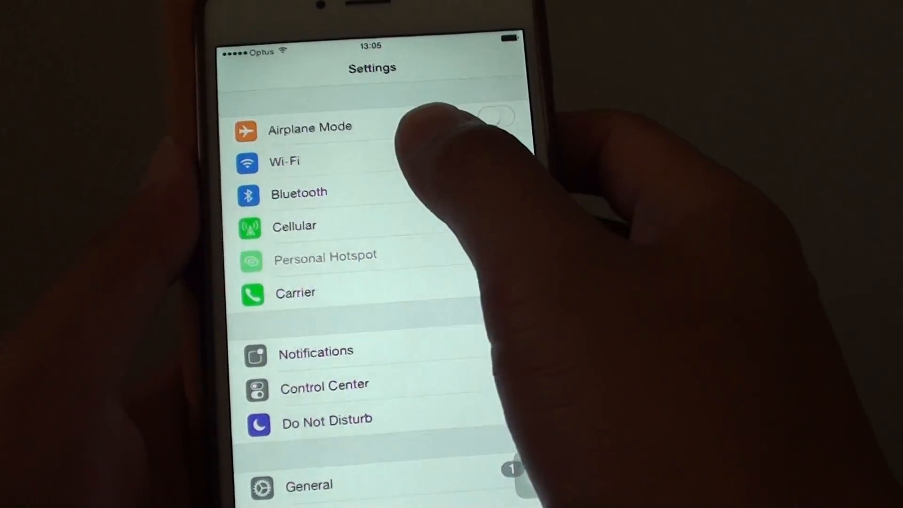
Switch Wi-Fi on and rejoin the previously used network.
{"action": "left_click", "coordinate": [283, 162]}
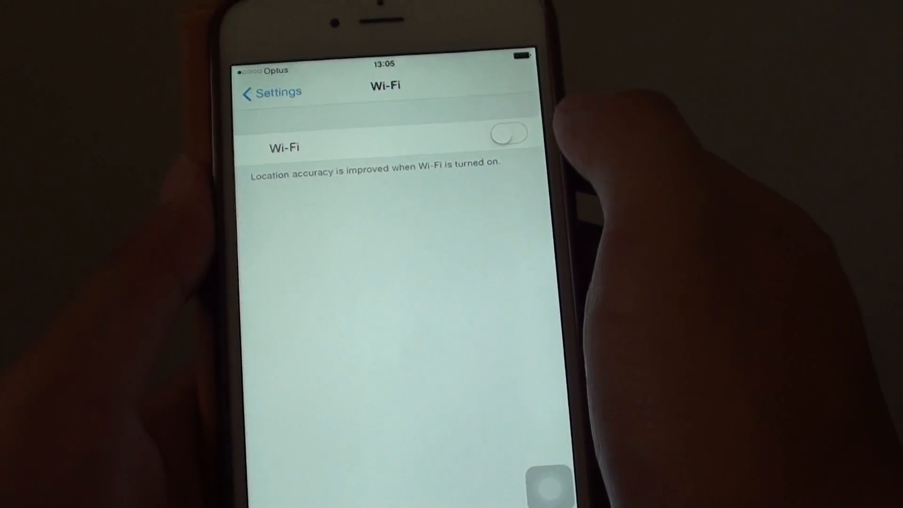
{"action": "left_click", "coordinate": [509, 132]}
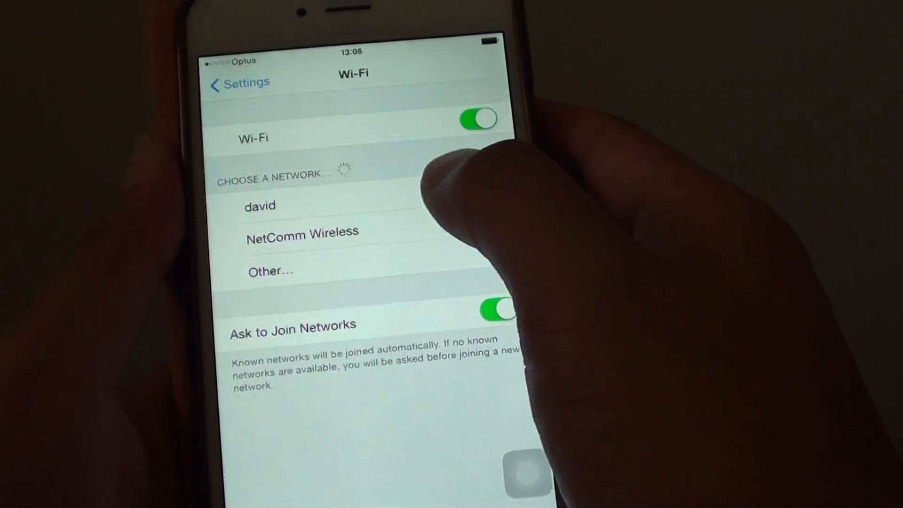
{"action": "left_click", "coordinate": [260, 206]}
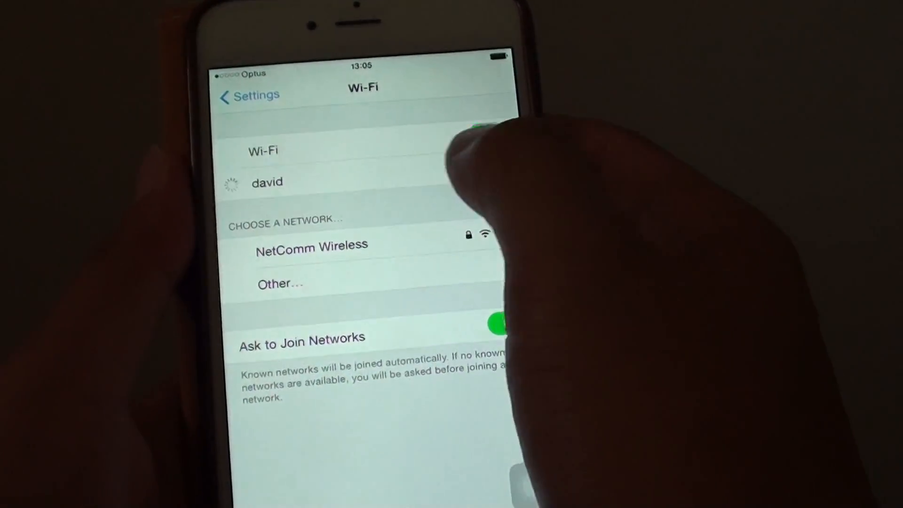
{"action": "left_click", "coordinate": [266, 181]}
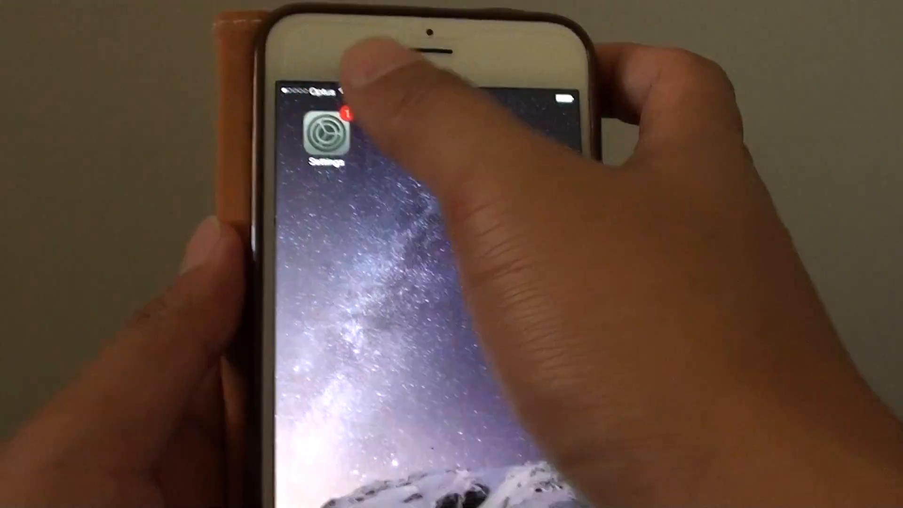
{"action": "left_click", "coordinate": [327, 133]}
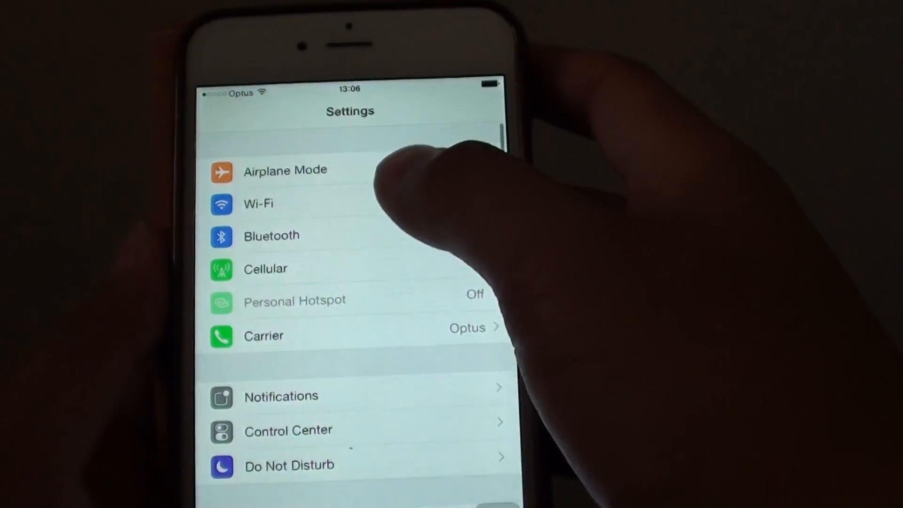
{"action": "left_click", "coordinate": [271, 235]}
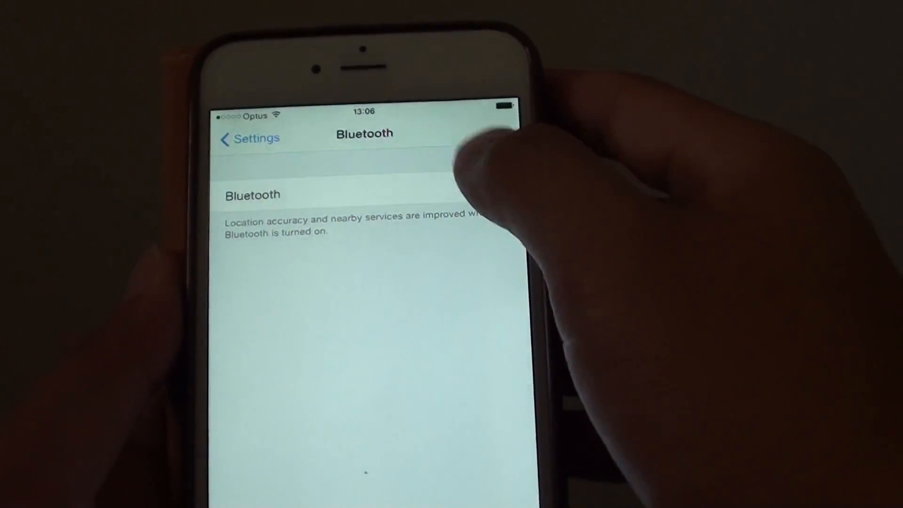
{"action": "left_click", "coordinate": [249, 139]}
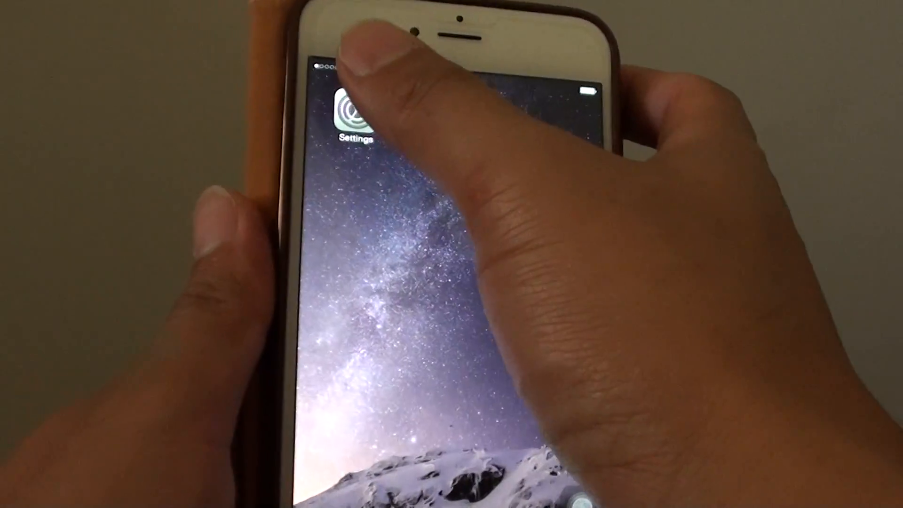
Go to General > Reset and confirm Reset Network Settings.
{"action": "left_click", "coordinate": [356, 115]}
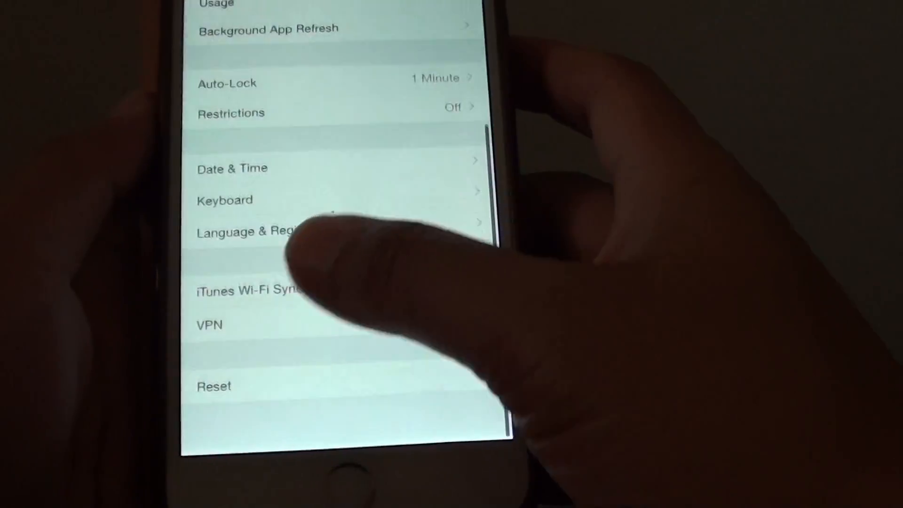
{"action": "left_click", "coordinate": [214, 385]}
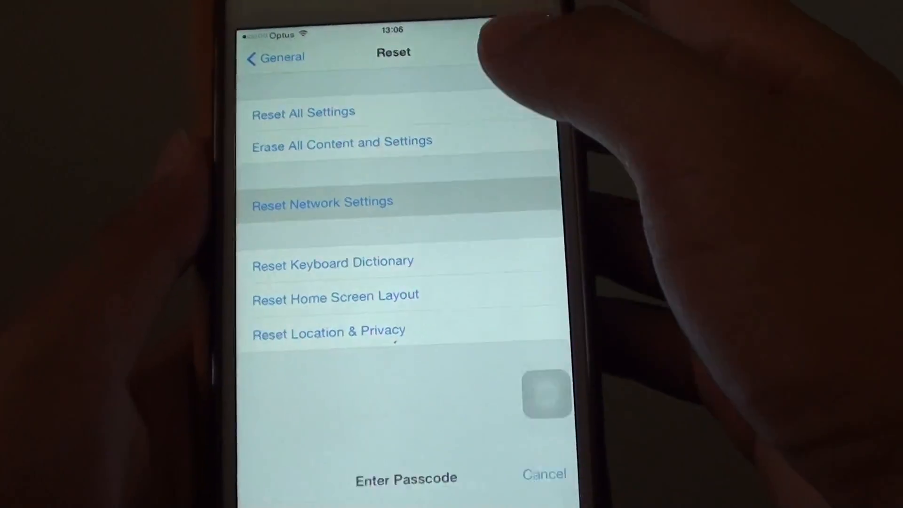
{"action": "left_click", "coordinate": [322, 202]}
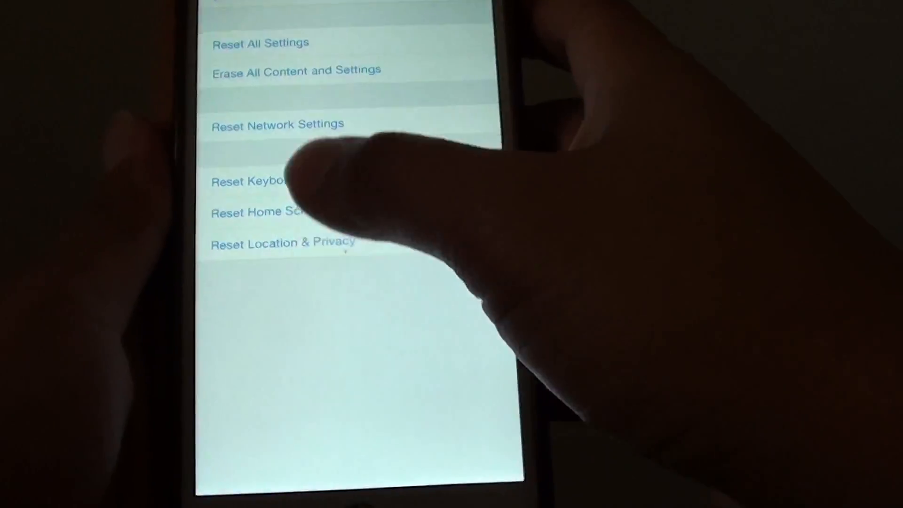
Check Software Update under General, then return to the main Settings list.
{"action": "scroll", "scroll_direction": "down", "scroll_amount": 3}
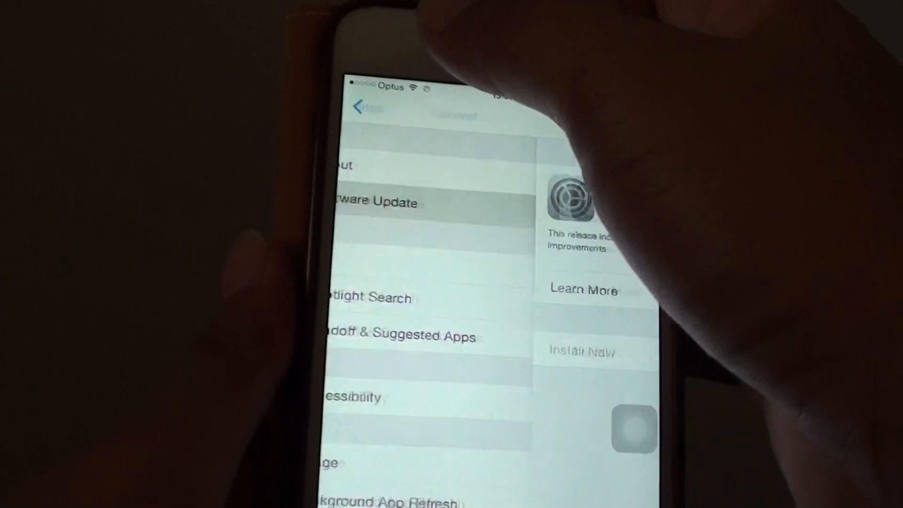
{"action": "left_click", "coordinate": [361, 107]}
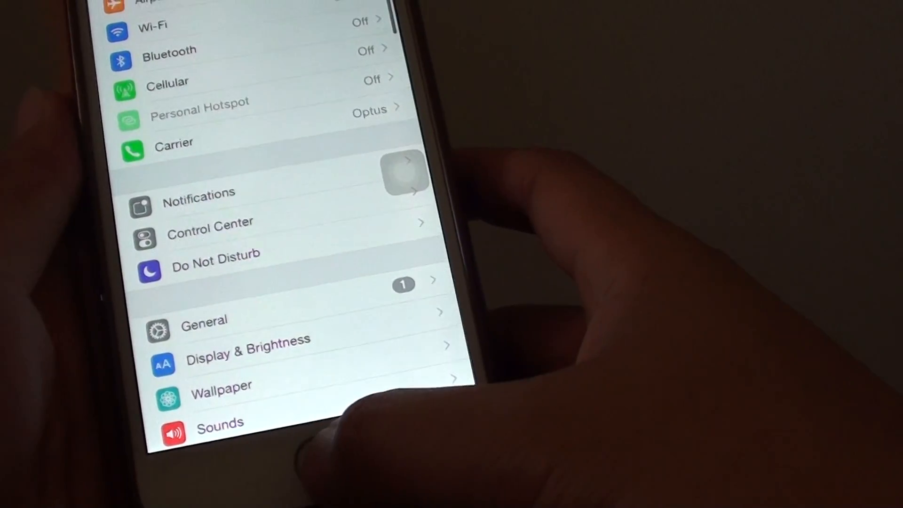